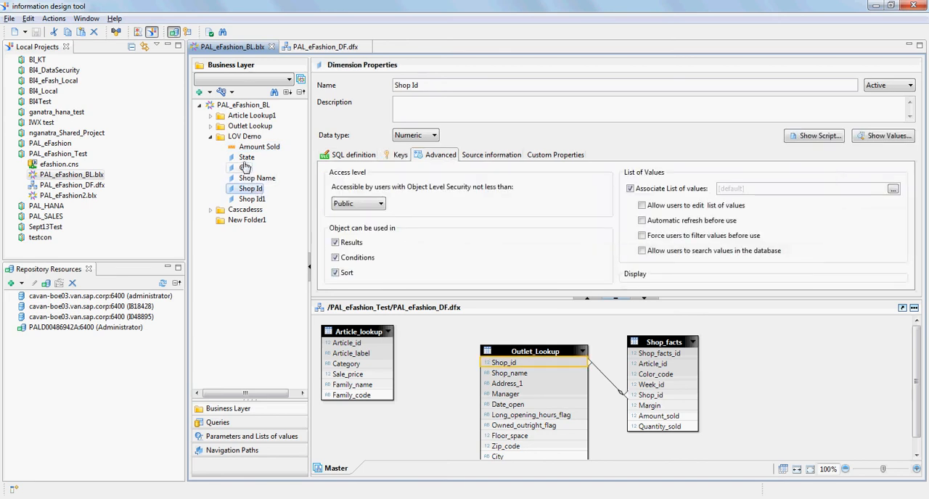
Step: Review the LOV Demo folder's six objects in the eFashion business layer
click(244, 137)
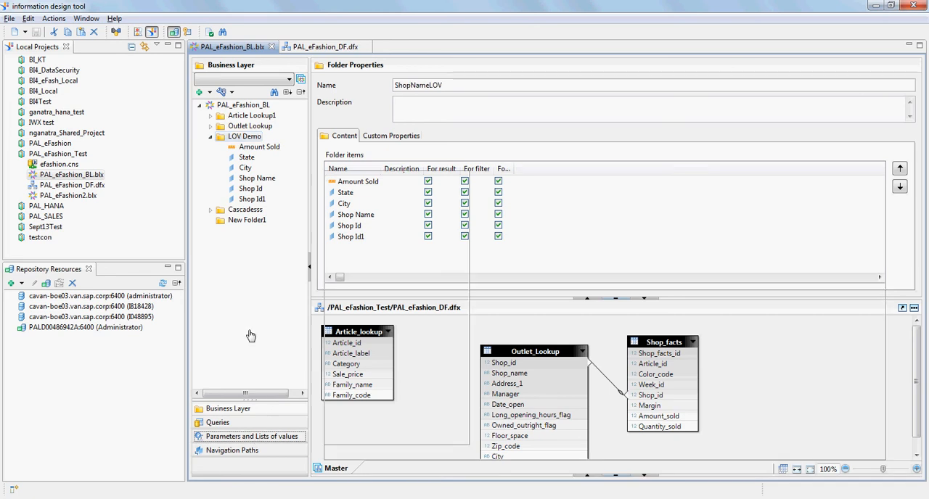
click(253, 436)
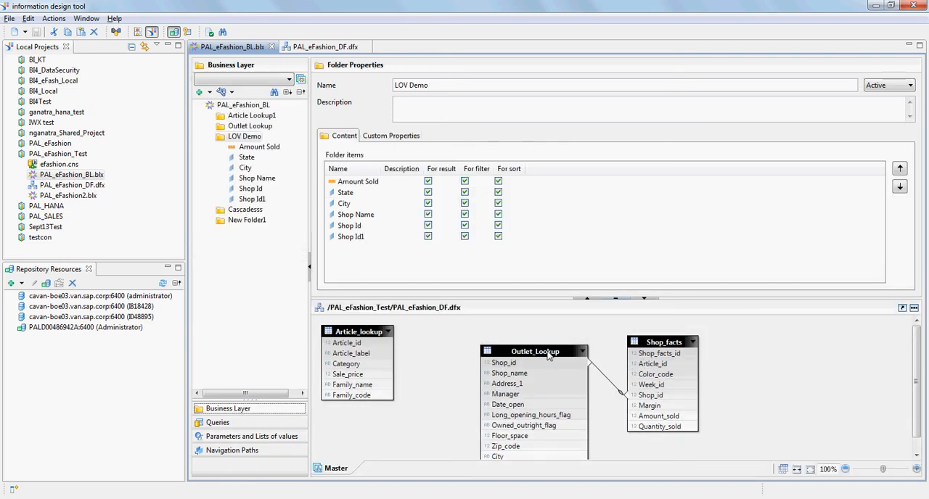
click(244, 136)
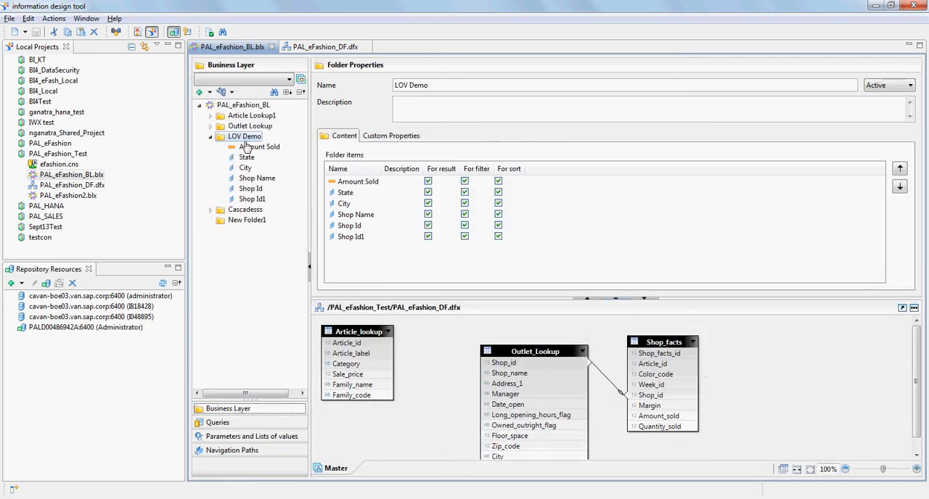
click(258, 147)
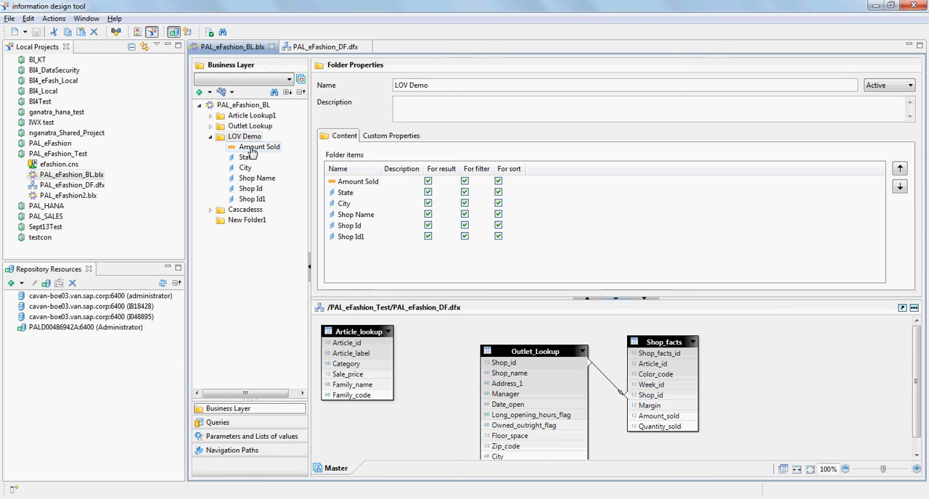
mouse_move(260, 159)
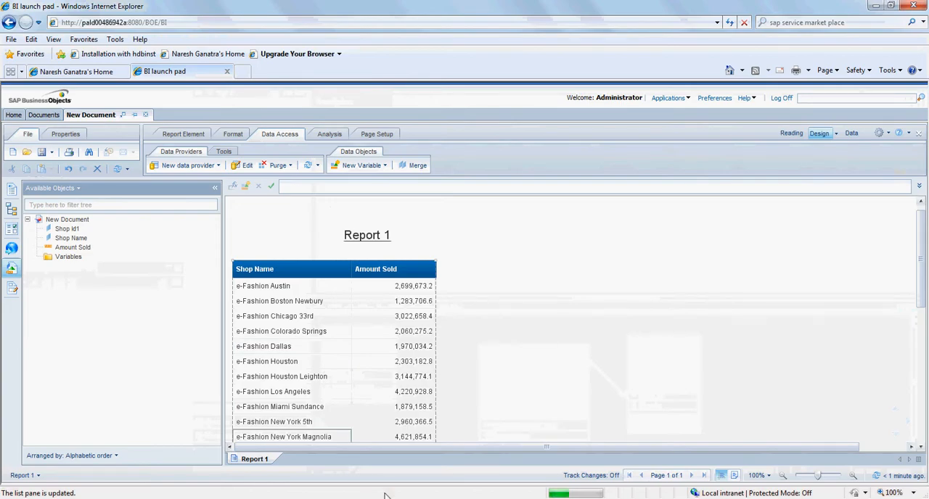
Step: Run the shop-sales query and refresh the Shop Name prompt values, listed by state
click(290, 302)
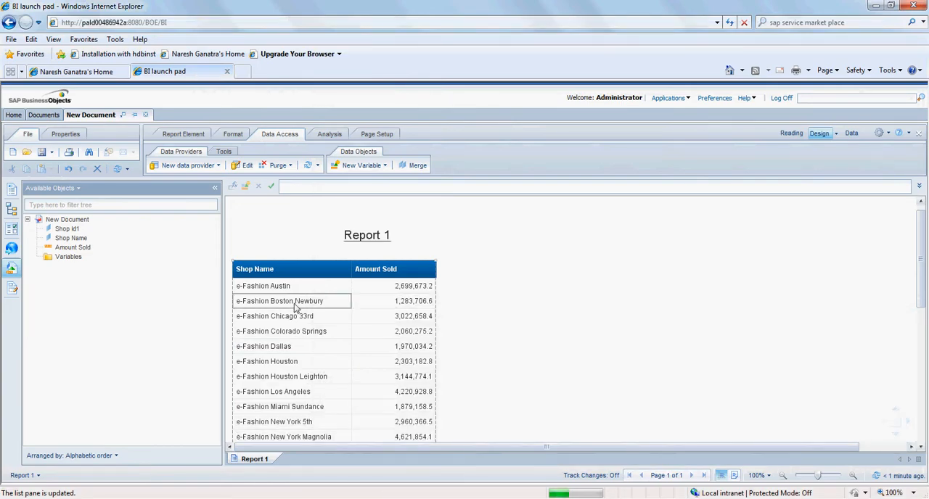
click(246, 164)
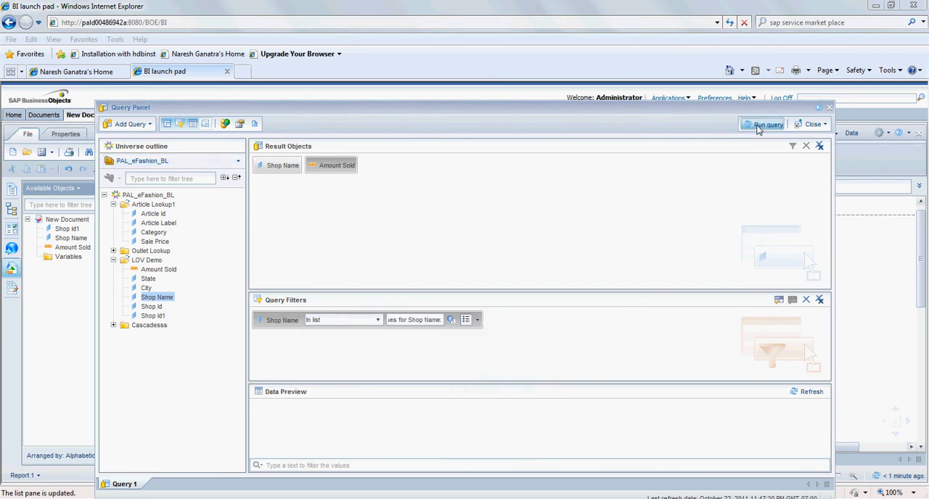
click(764, 125)
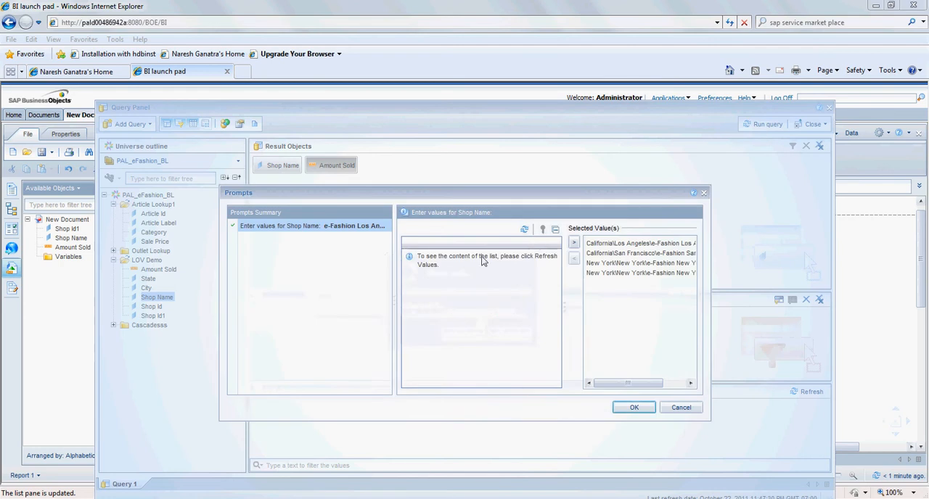
click(524, 229)
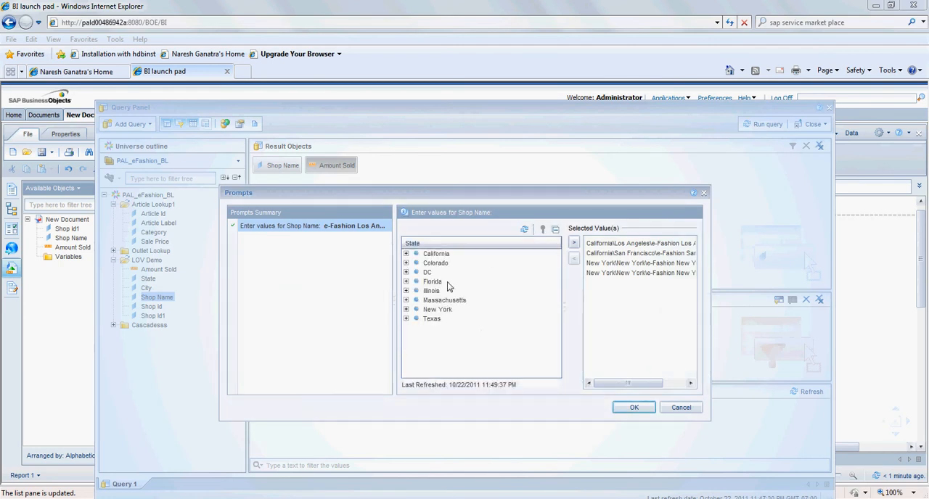
click(406, 253)
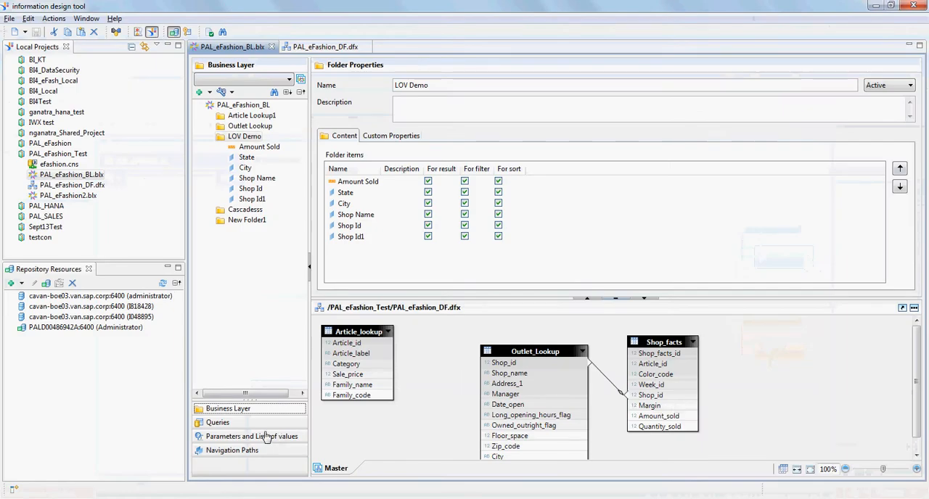
Step: Add a business-layer list of values named NewShopLOV based on a custom hierarchy
click(252, 435)
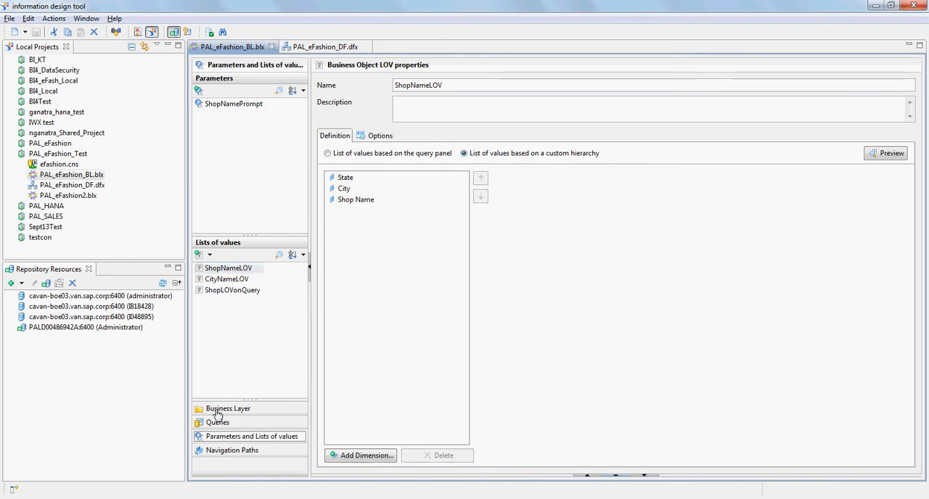
click(209, 256)
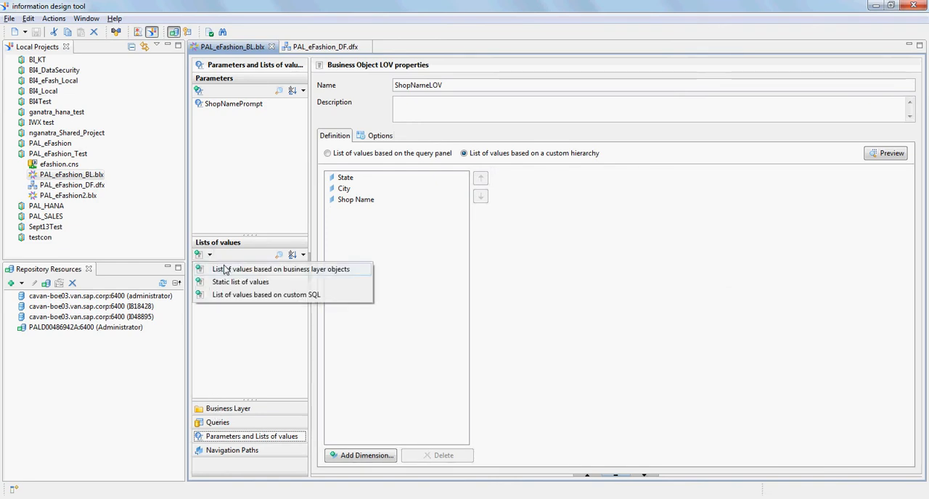
click(285, 270)
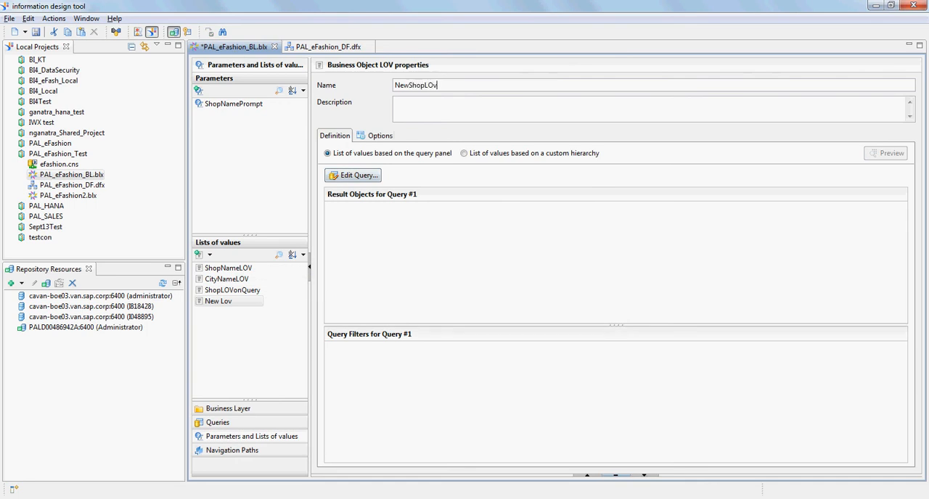
key(BackSpace)
text(V)
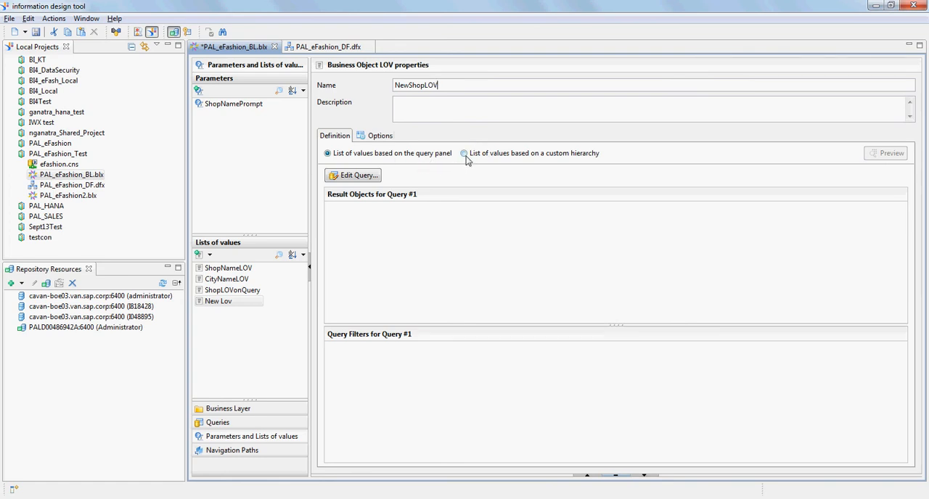
click(465, 154)
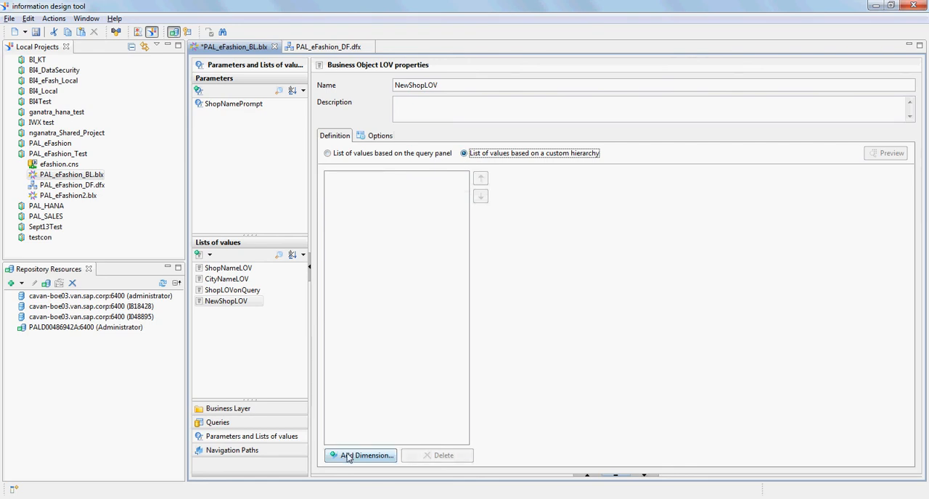
Step: Build the NewShopLOV hierarchy with State, City and Shop Name levels
click(360, 456)
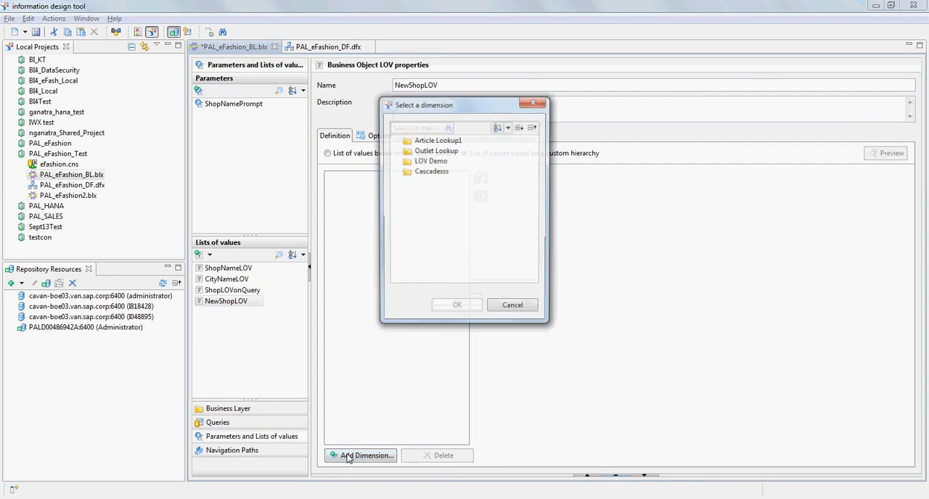
click(398, 159)
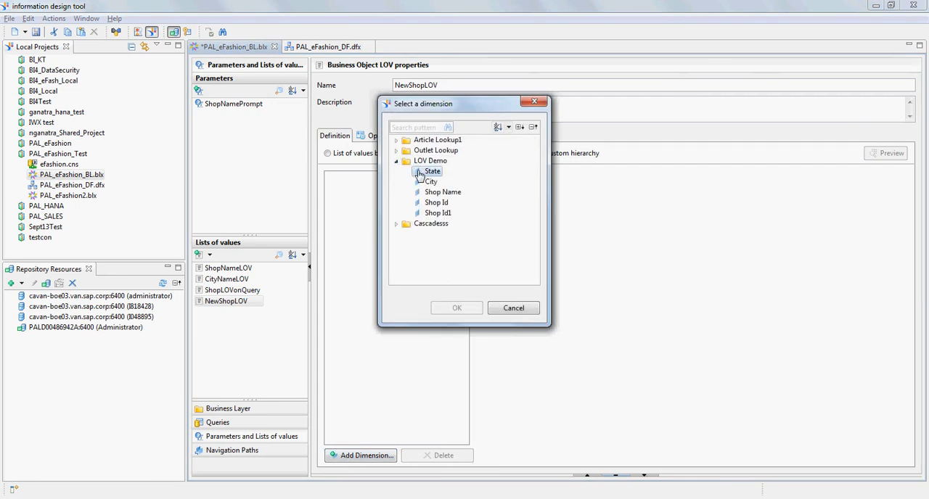
click(456, 308)
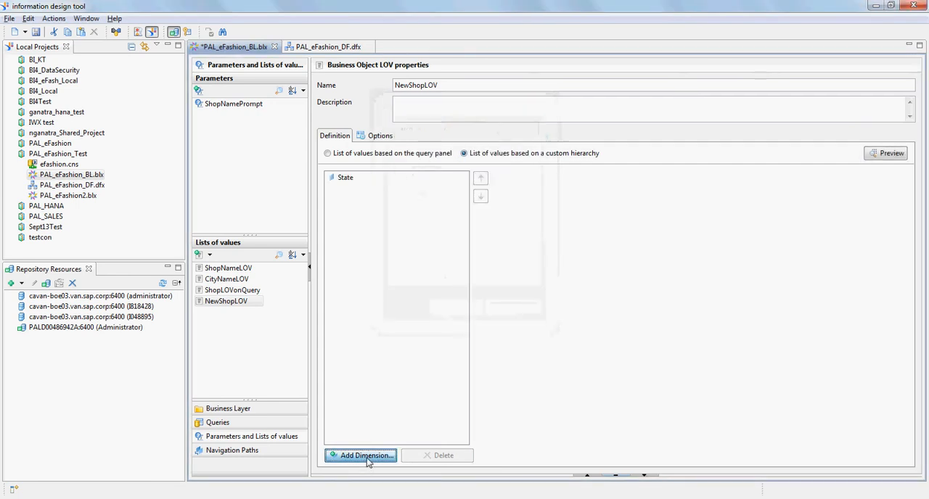
click(360, 456)
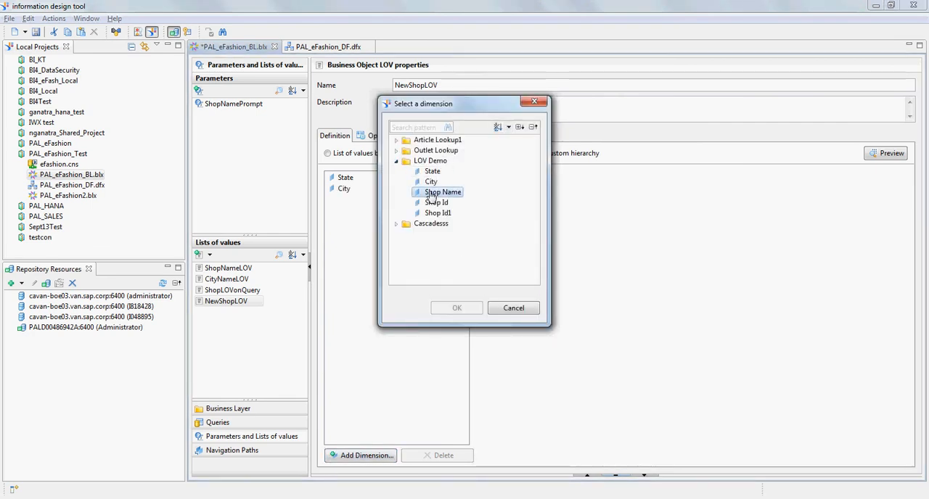
click(456, 308)
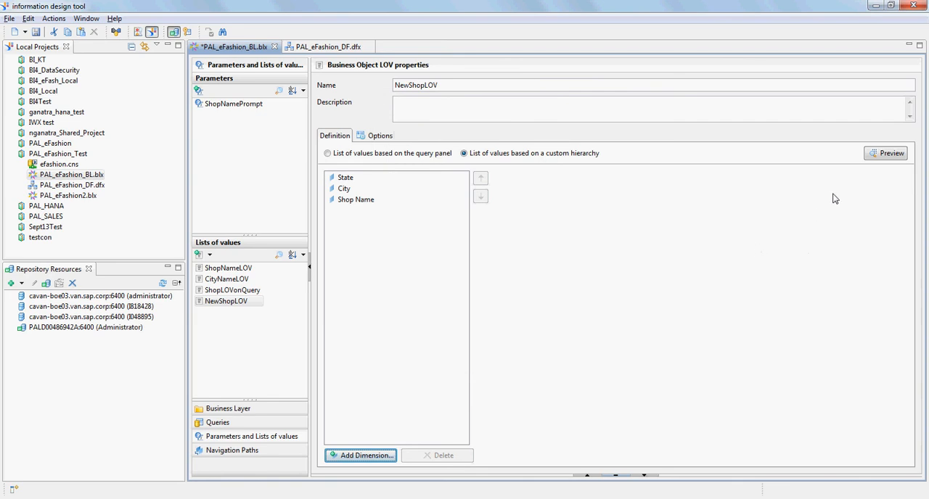
Step: Preview the hierarchy values, expanding California to its cities
click(885, 154)
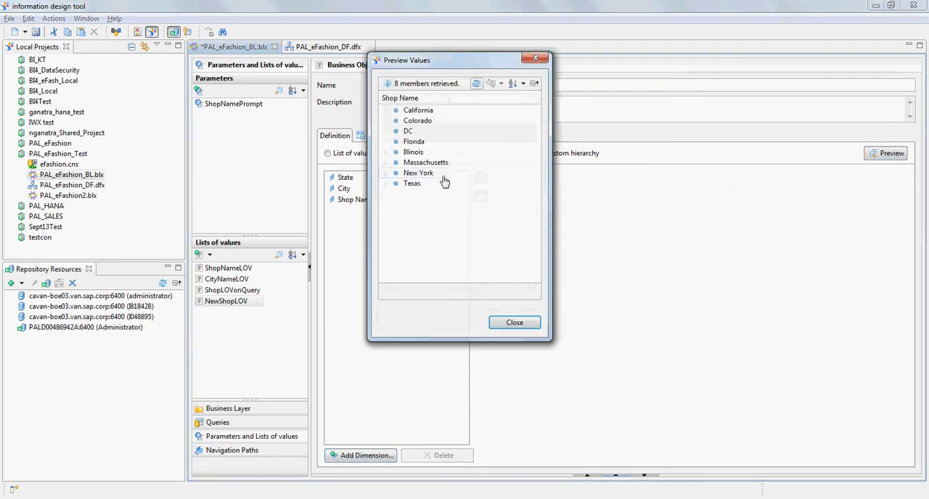
click(386, 110)
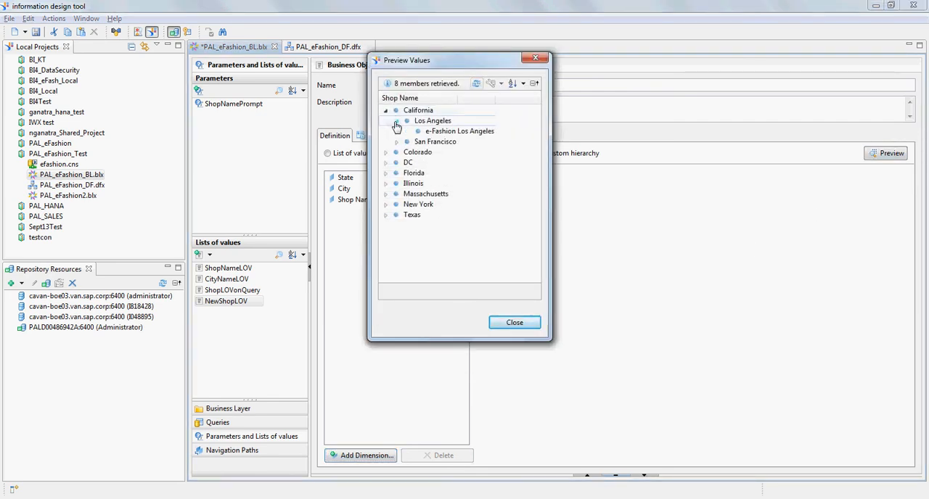
click(514, 322)
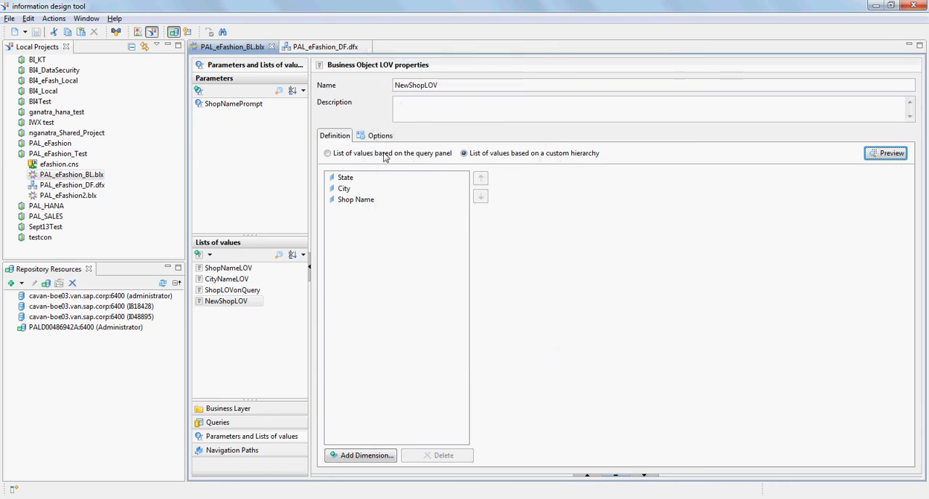
click(381, 135)
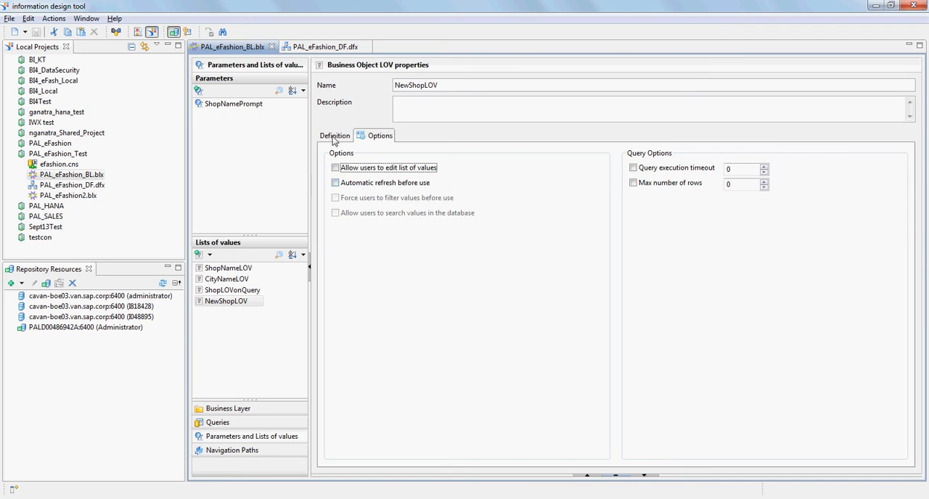
Step: Associate NewShopLOV as the Shop Name dimension's list of values
click(334, 135)
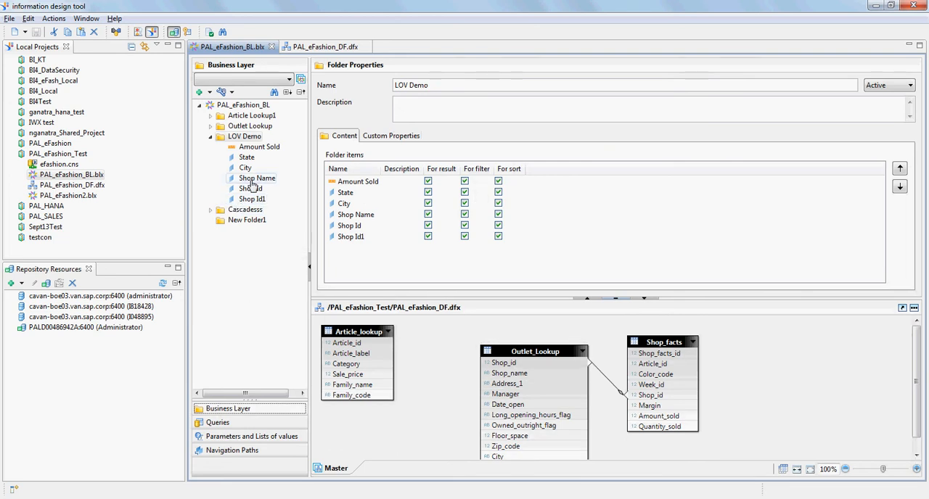
click(256, 179)
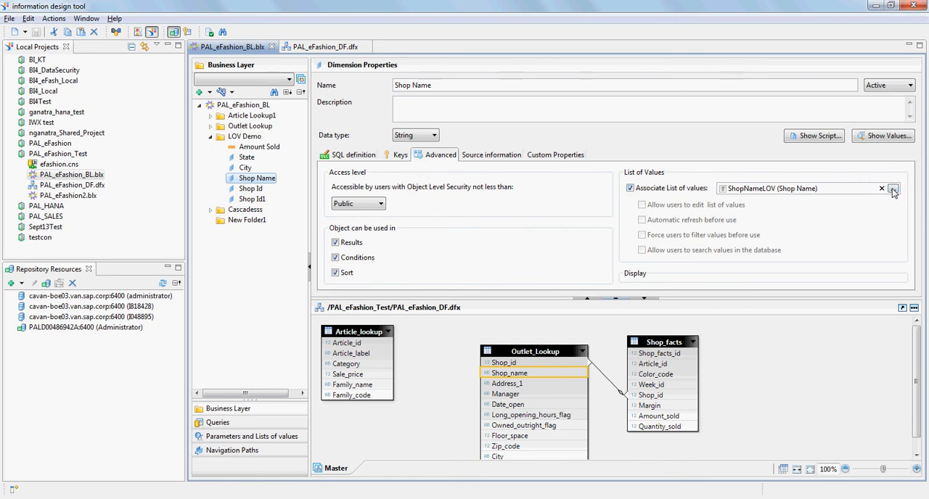
click(893, 188)
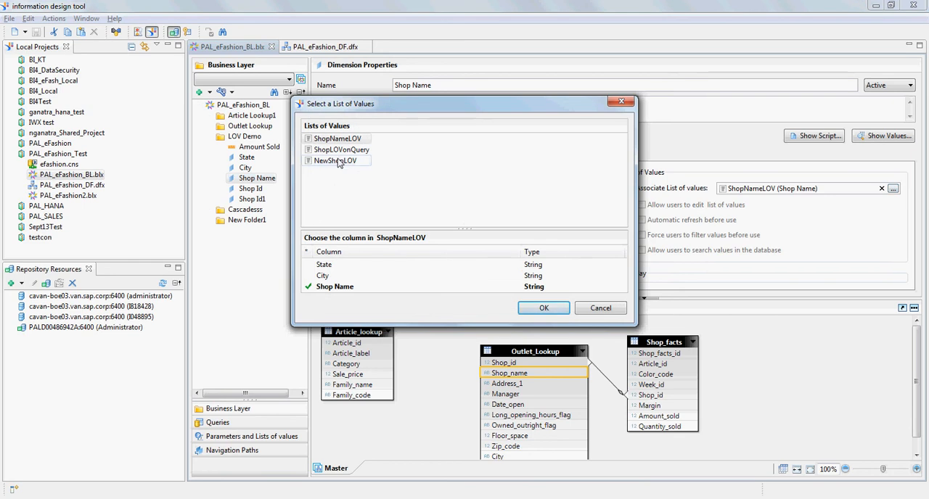
click(335, 160)
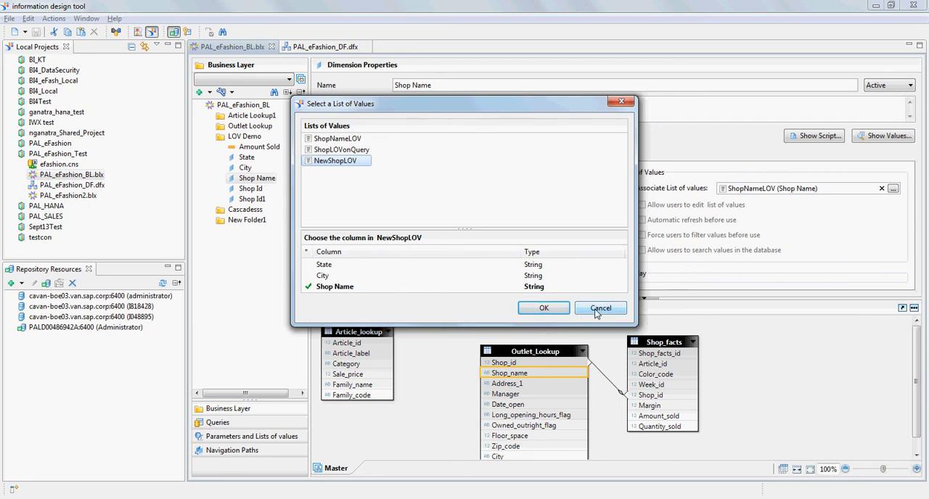
click(600, 308)
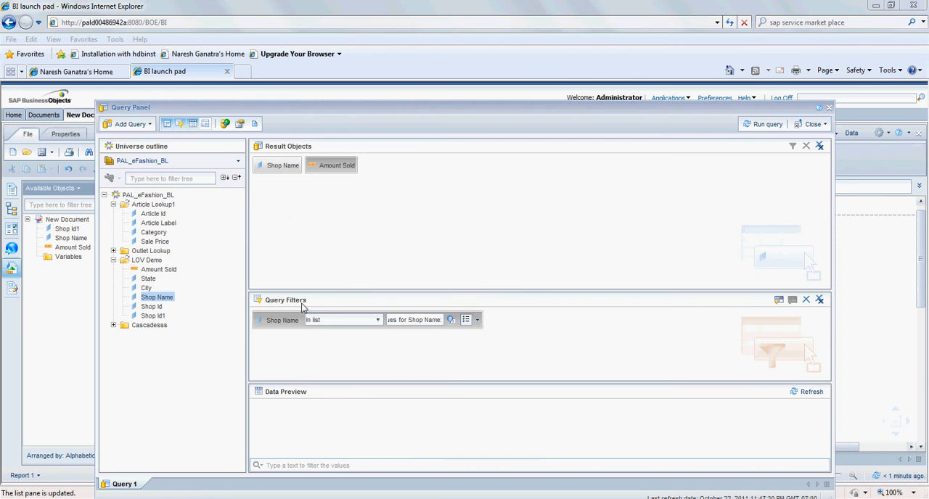
mouse_move(354, 315)
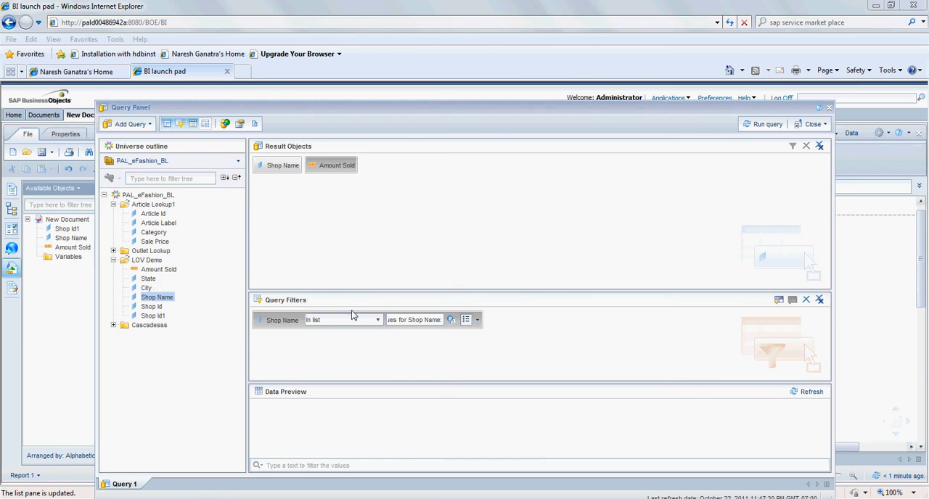
Step: Refresh the Shop Name prompt to list values by state, California through Texas
click(763, 124)
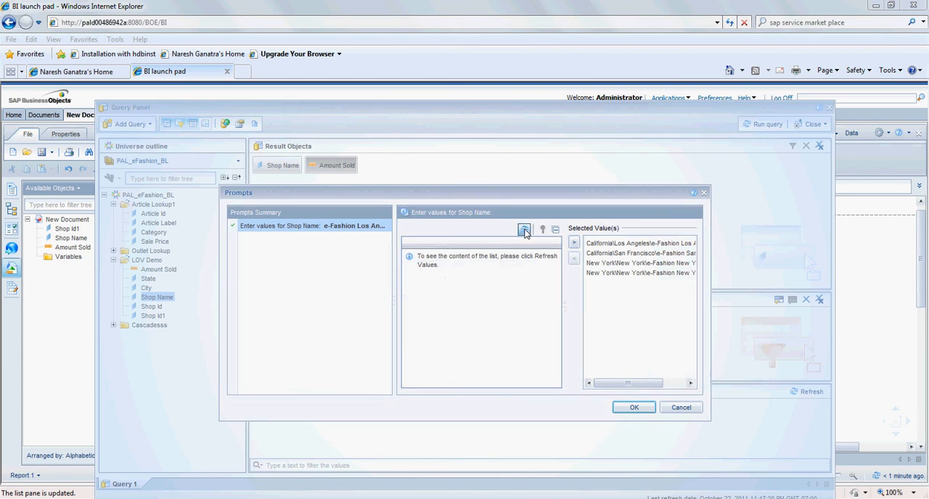
click(524, 229)
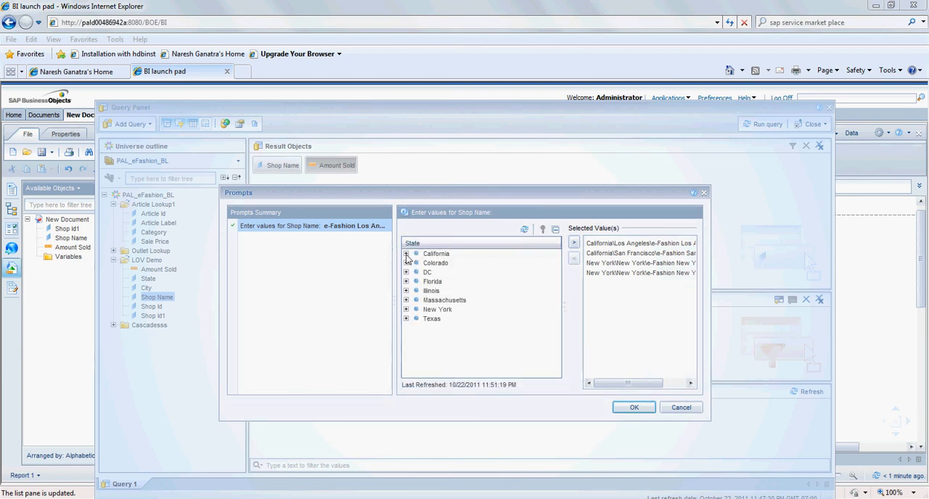
click(406, 252)
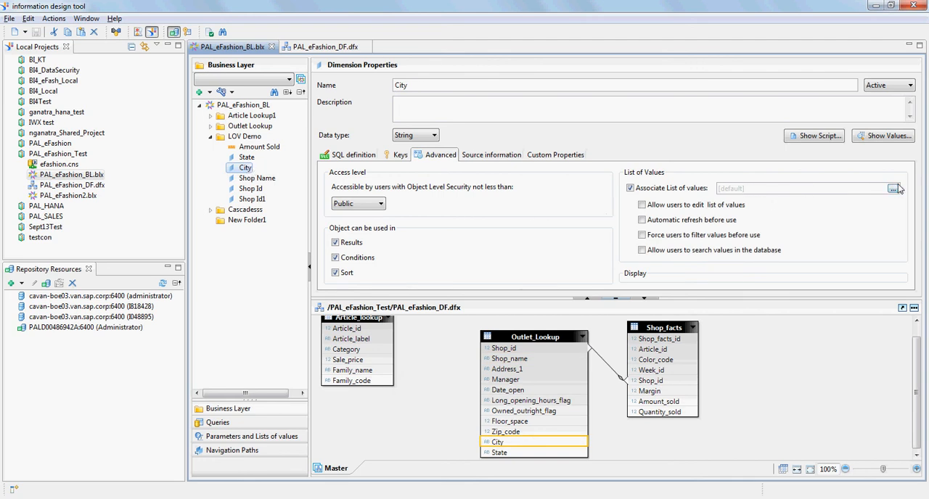
Step: Associate NewShopLOV with the City column as the City dimension's list of values
click(894, 188)
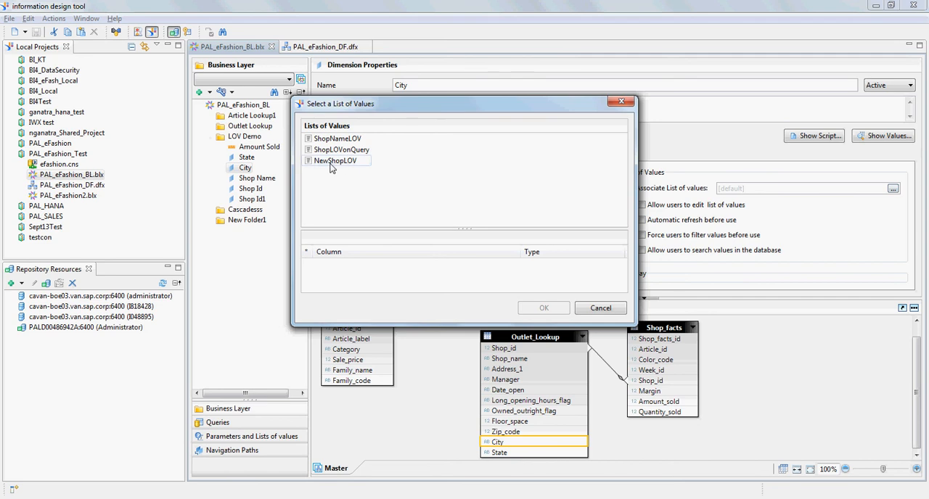
click(337, 159)
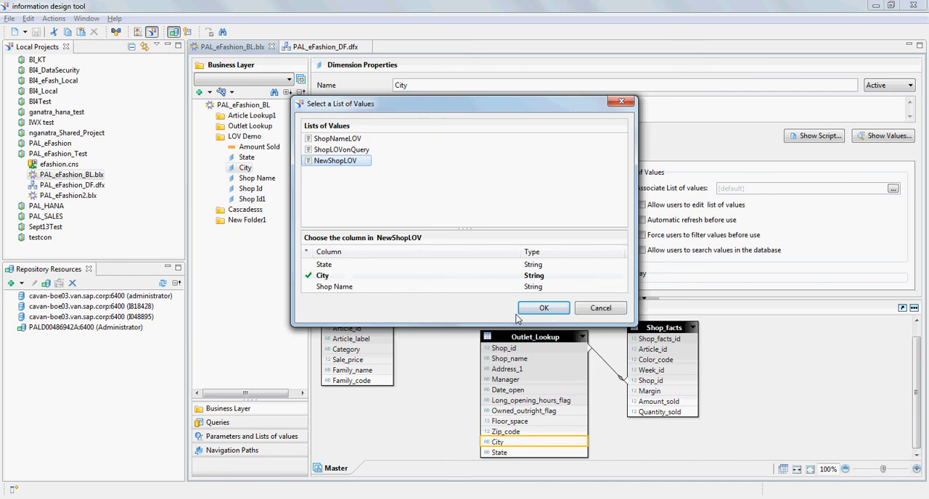
click(543, 308)
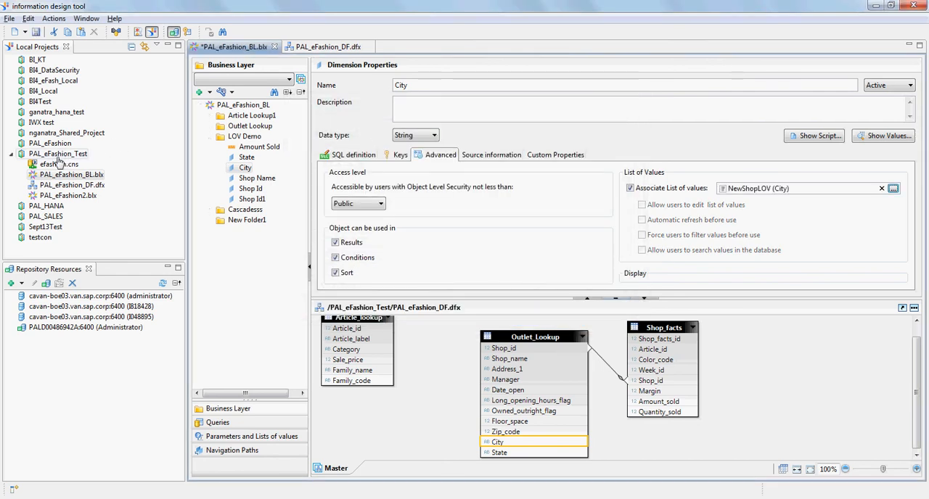
right_click(58, 164)
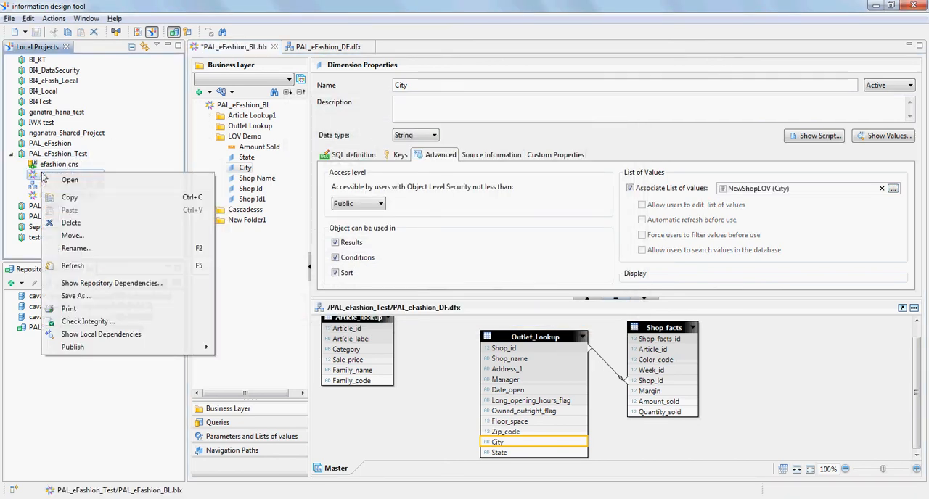